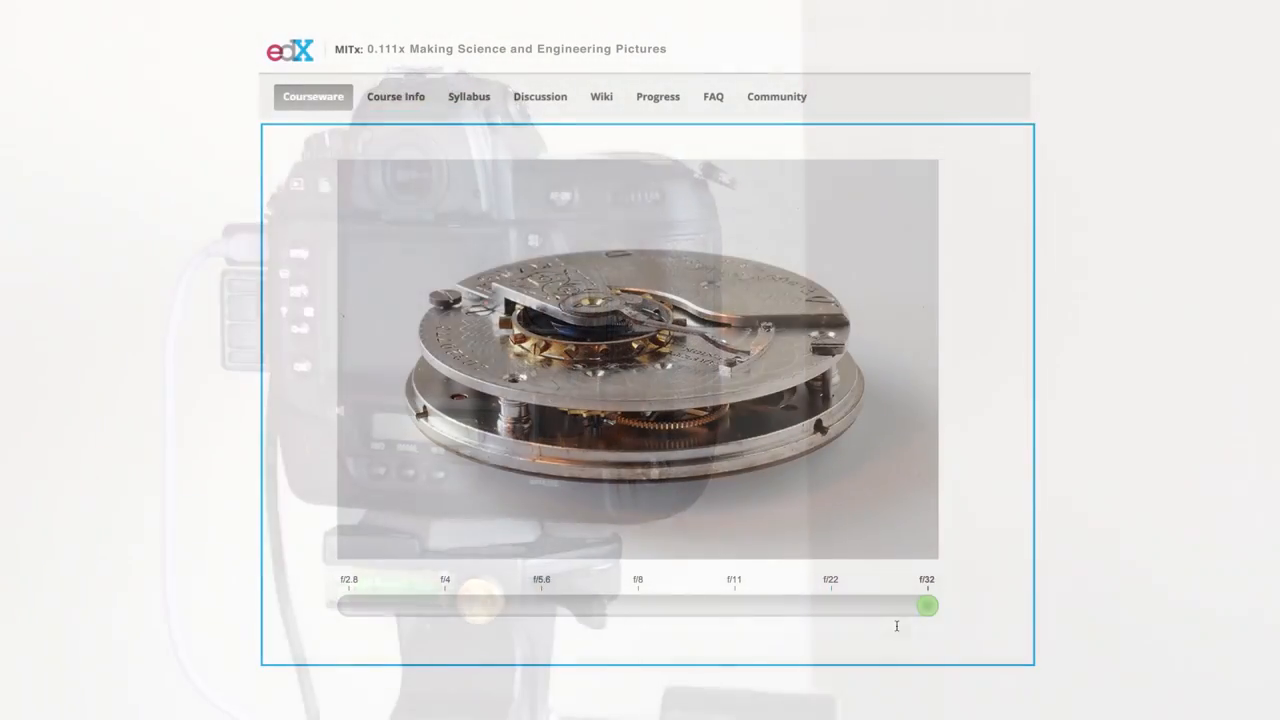
- Sweep the aperture slider from f/32 through f/22 to f/2.8 and back, blurring the watch photo
{"action": "left_click_drag", "start_coordinate": [926, 606], "coordinate": [830, 606]}
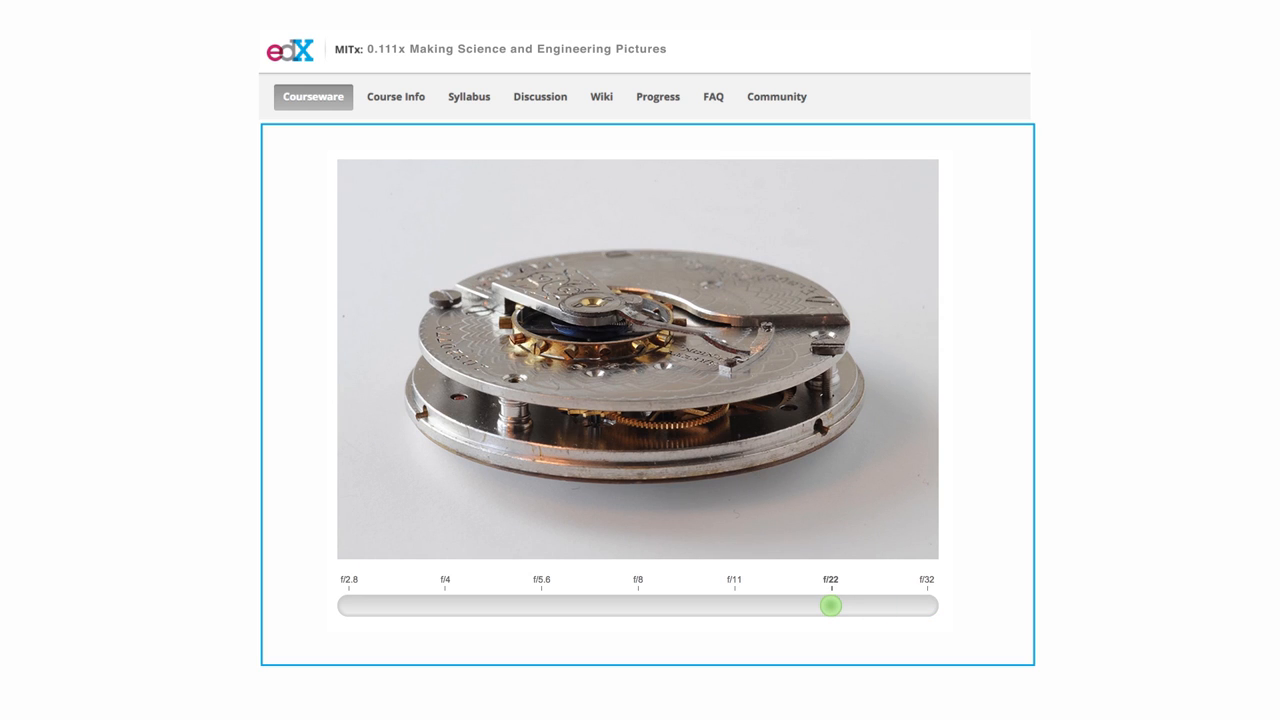
{"action": "left_click_drag", "start_coordinate": [831, 605], "coordinate": [348, 605]}
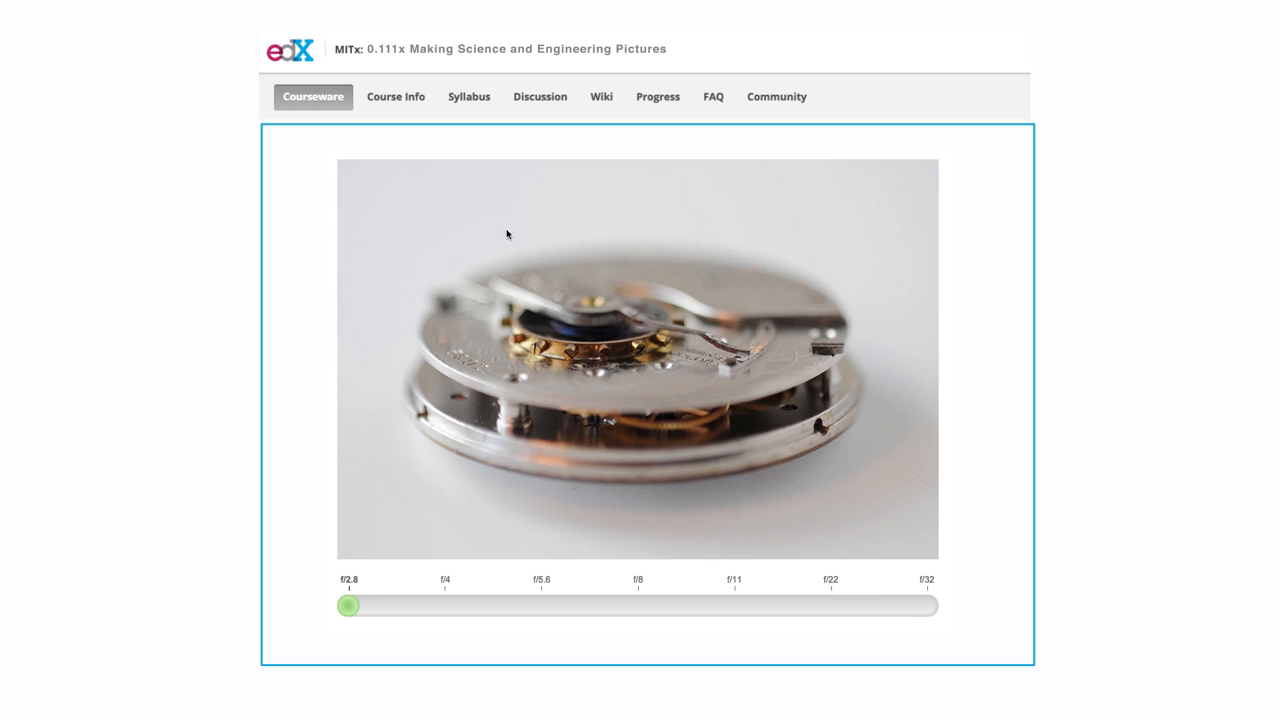
{"action": "left_click_drag", "start_coordinate": [350, 605], "coordinate": [830, 605]}
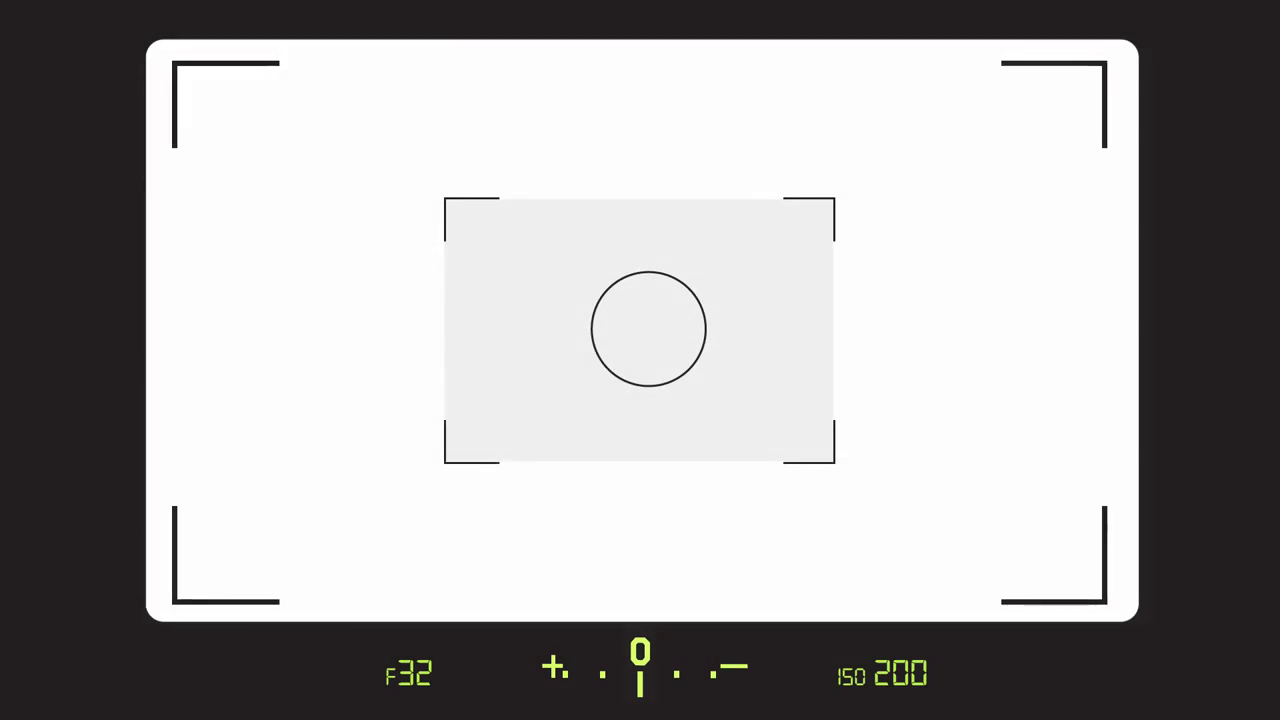
{"action": "left_click", "coordinate": [642, 330]}
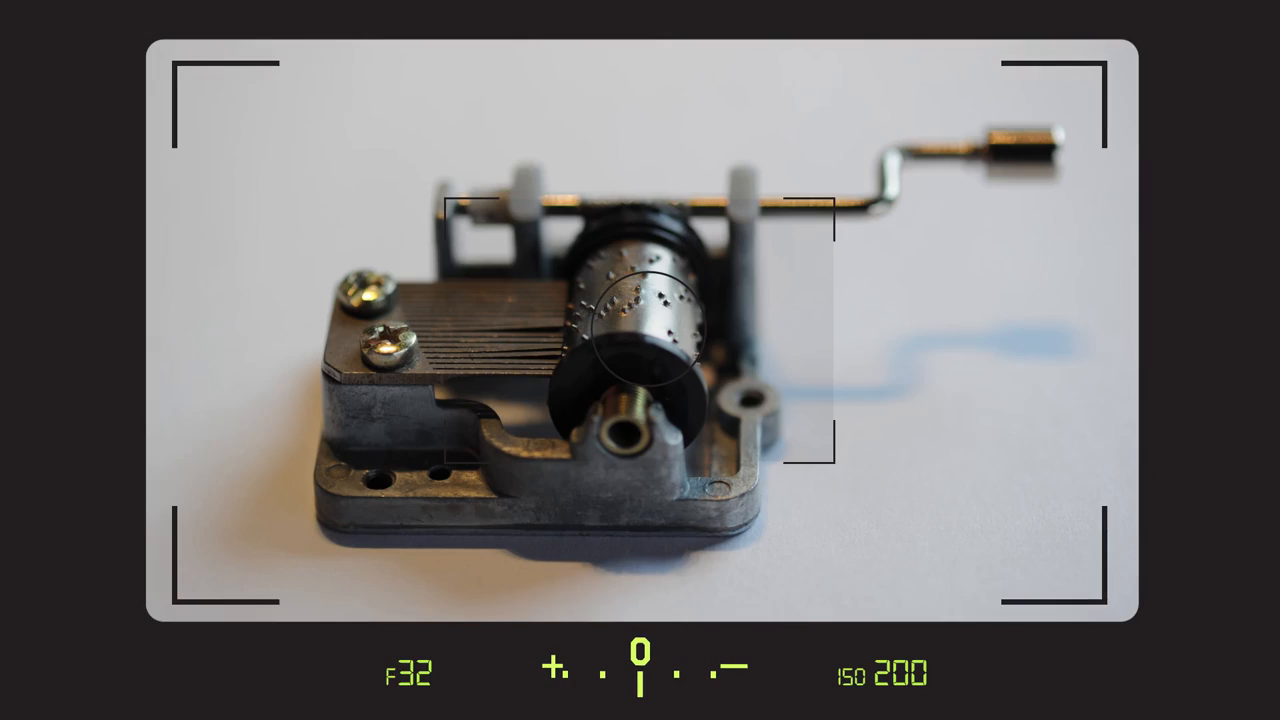